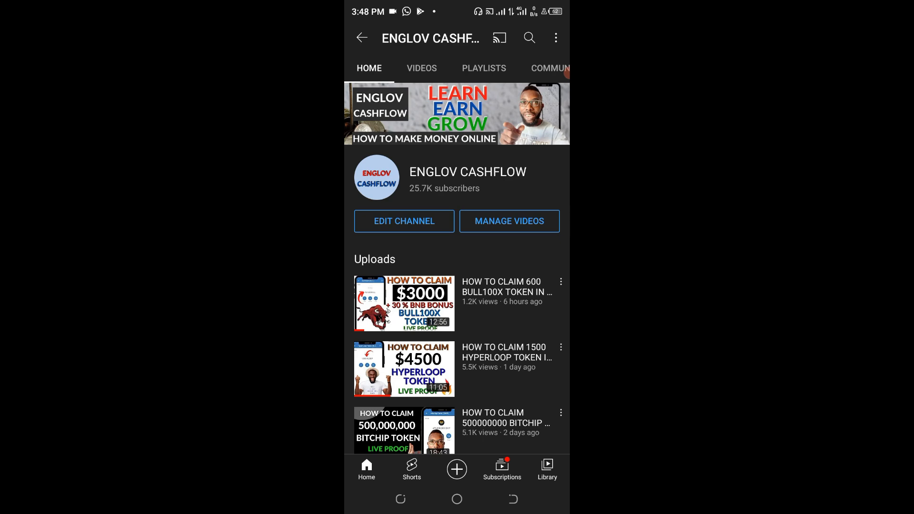
# Start the Bull100X token claim video, pause it and bring up its comments.
pyautogui.click(403, 303)
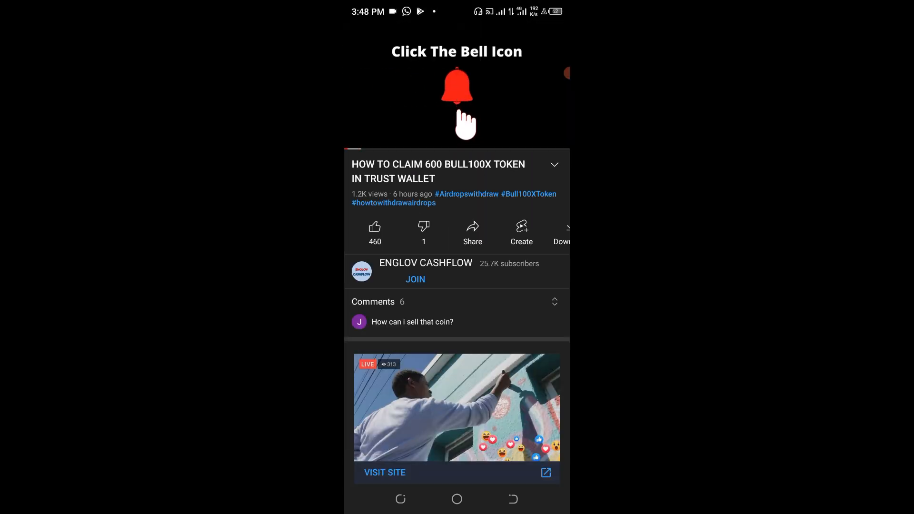
pyautogui.click(456, 86)
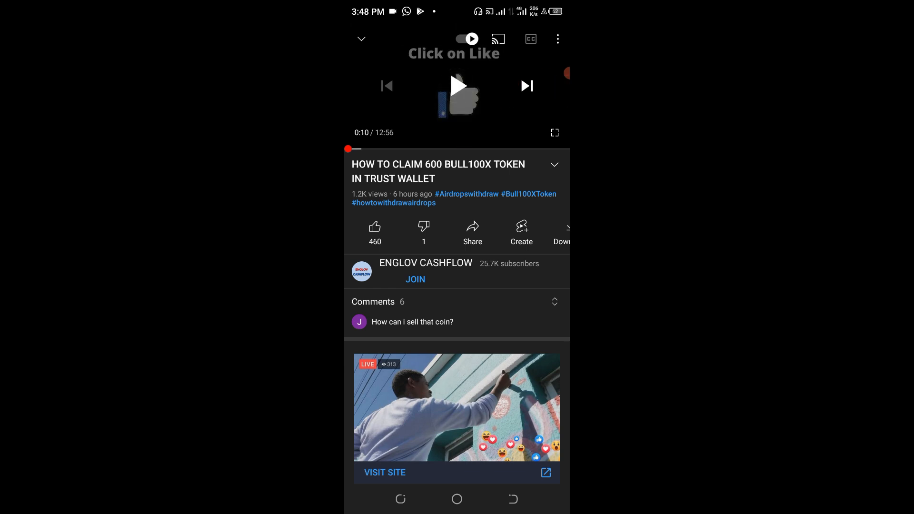
pyautogui.click(377, 302)
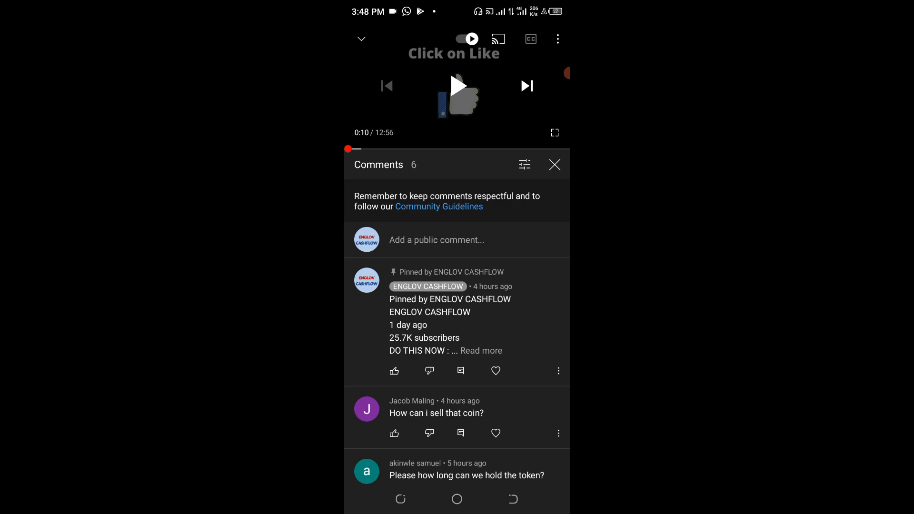
# Read the pinned comment with its links in full, then return to the video page.
pyautogui.click(482, 351)
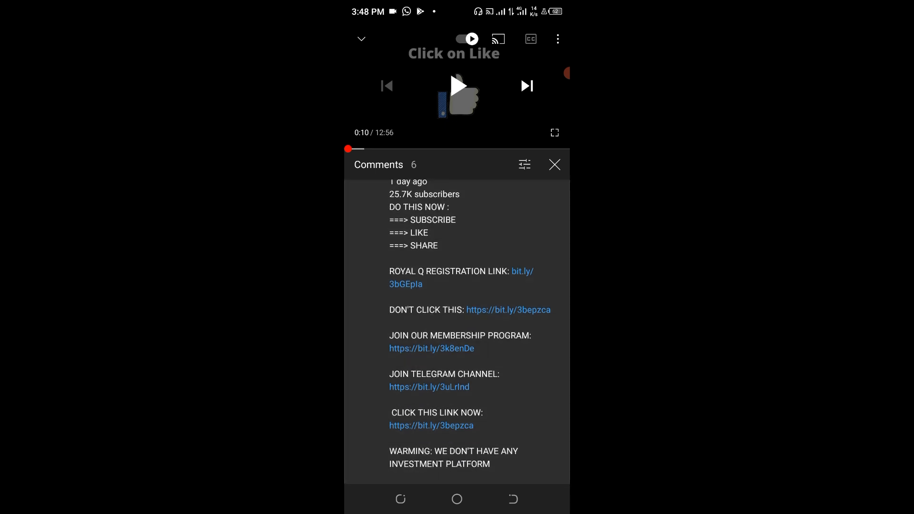
pyautogui.scroll(-3)
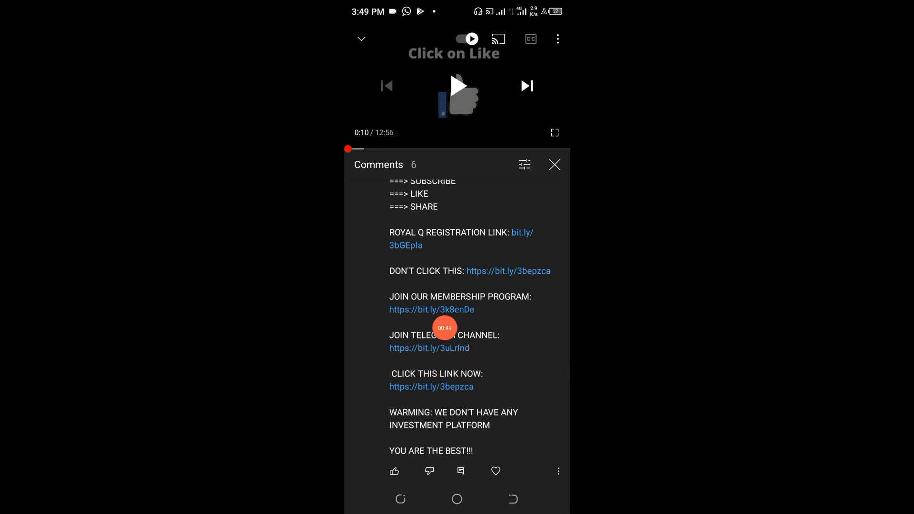
pyautogui.click(554, 165)
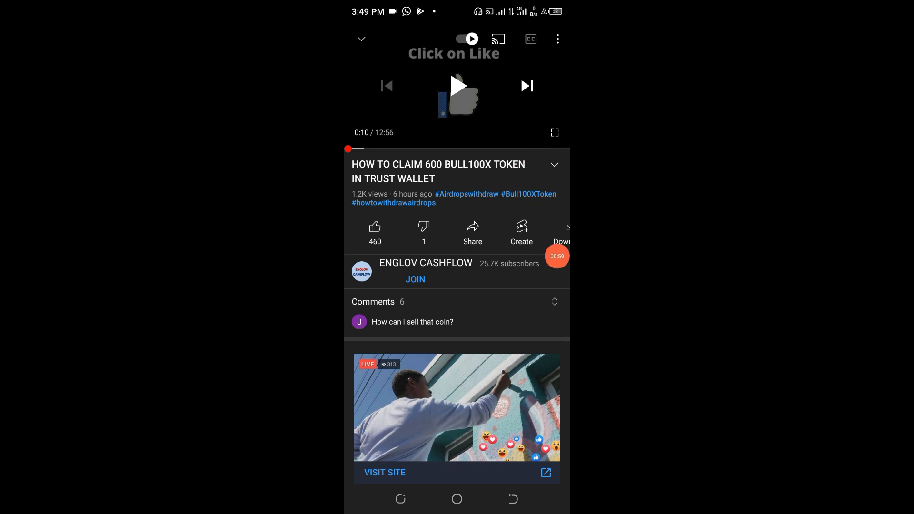
# View the video's description with likes, views, upload date and tutorial summary.
pyautogui.click(554, 165)
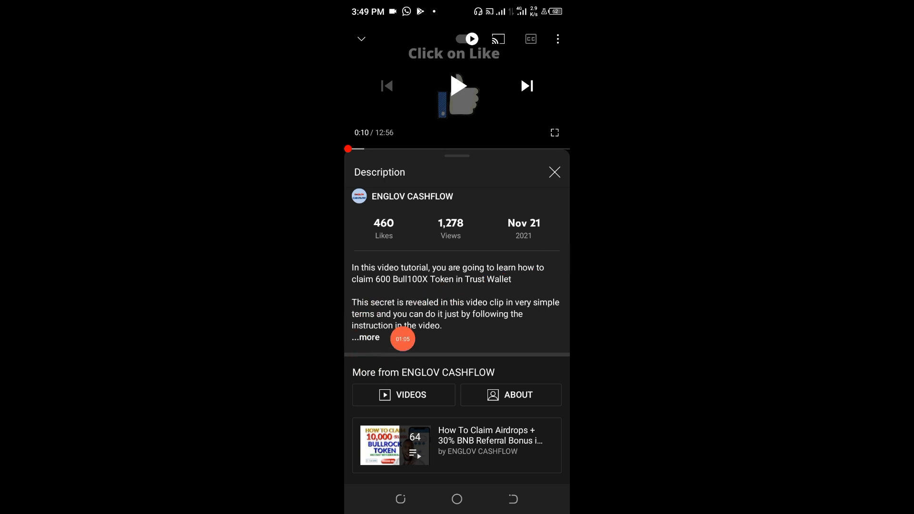
pyautogui.click(366, 337)
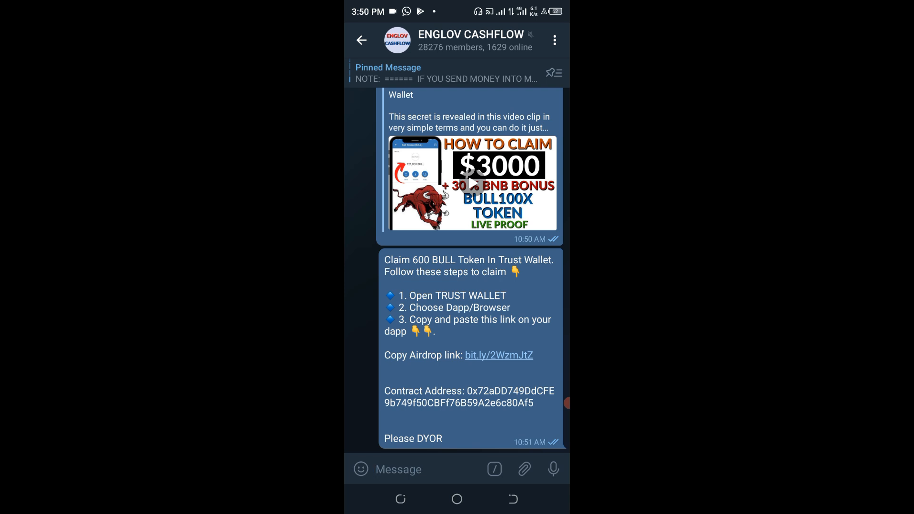
pyautogui.click(398, 470)
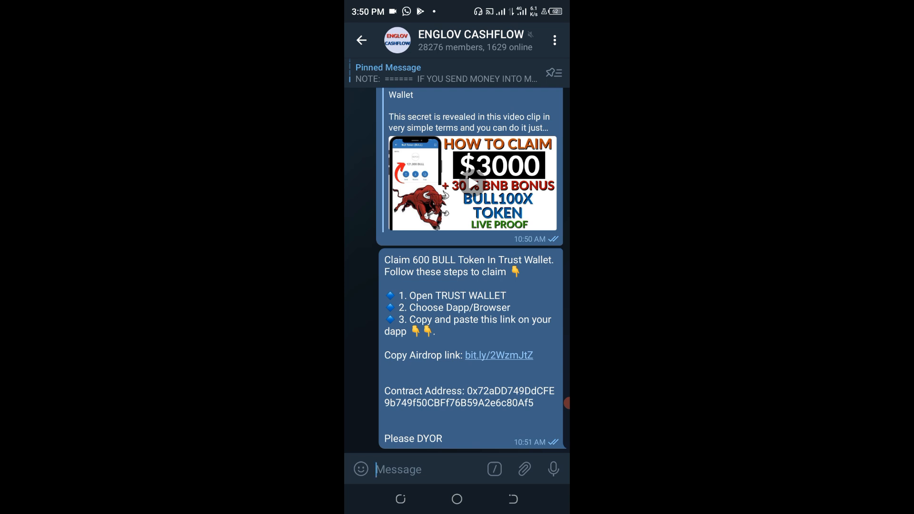
pyautogui.scroll(-3)
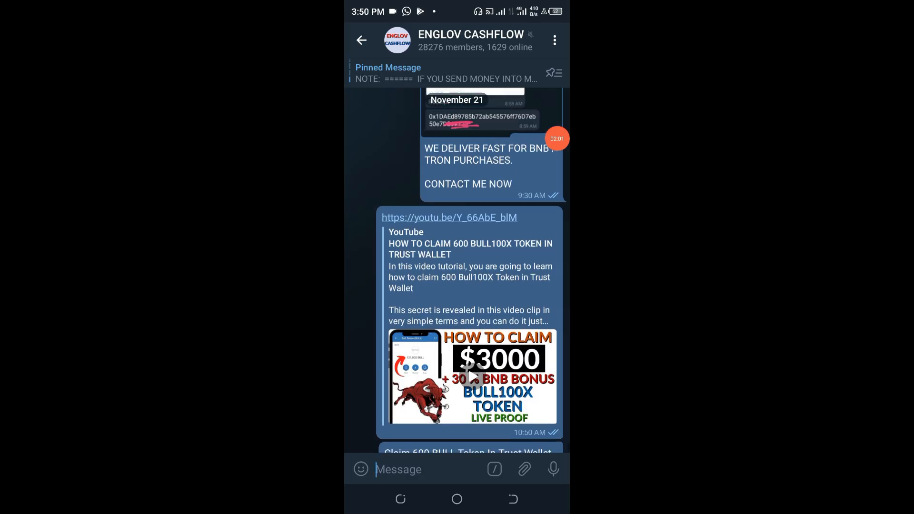
pyautogui.scroll(-3)
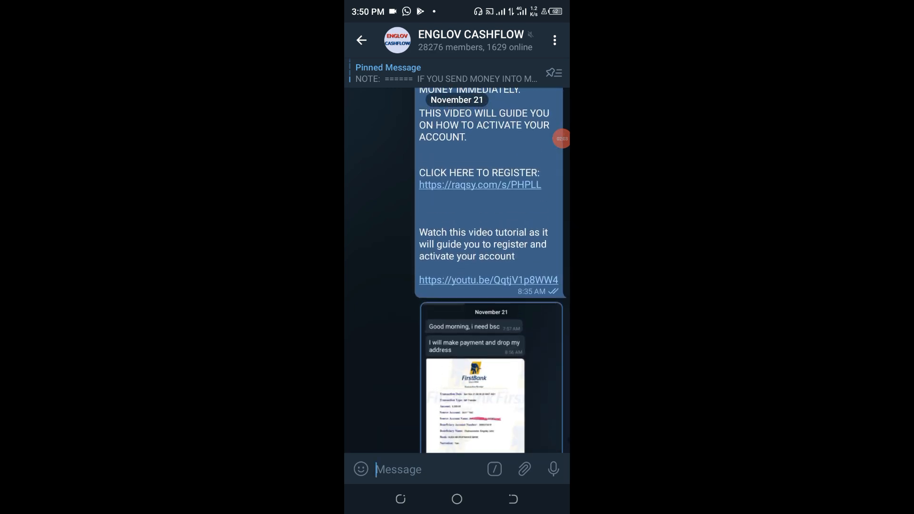
pyautogui.scroll(-3)
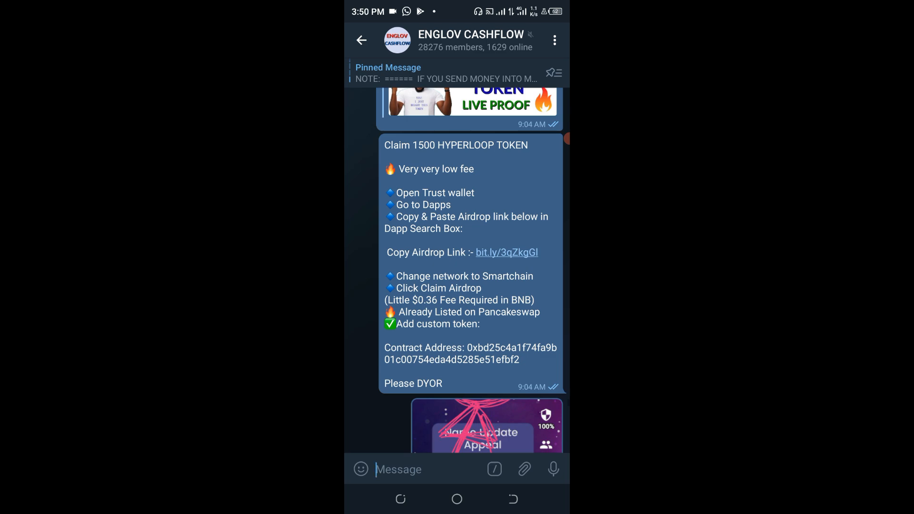
pyautogui.scroll(-3)
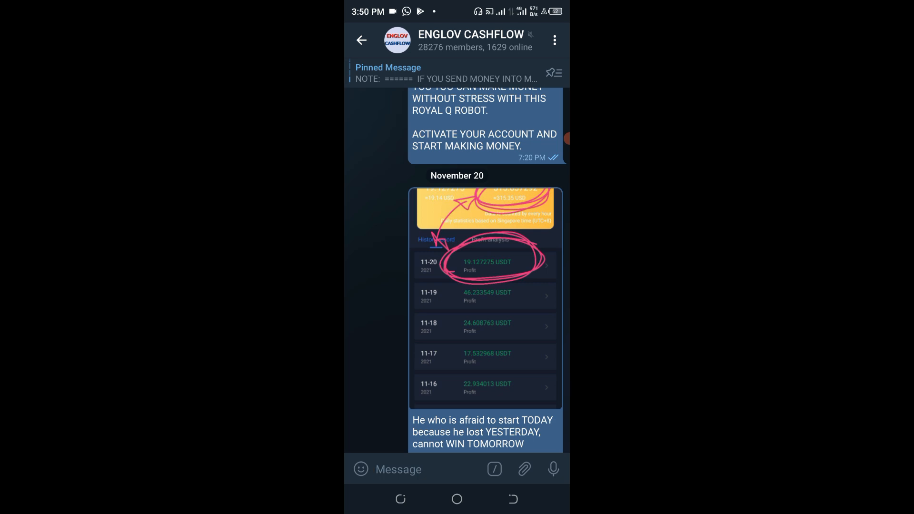
pyautogui.click(398, 469)
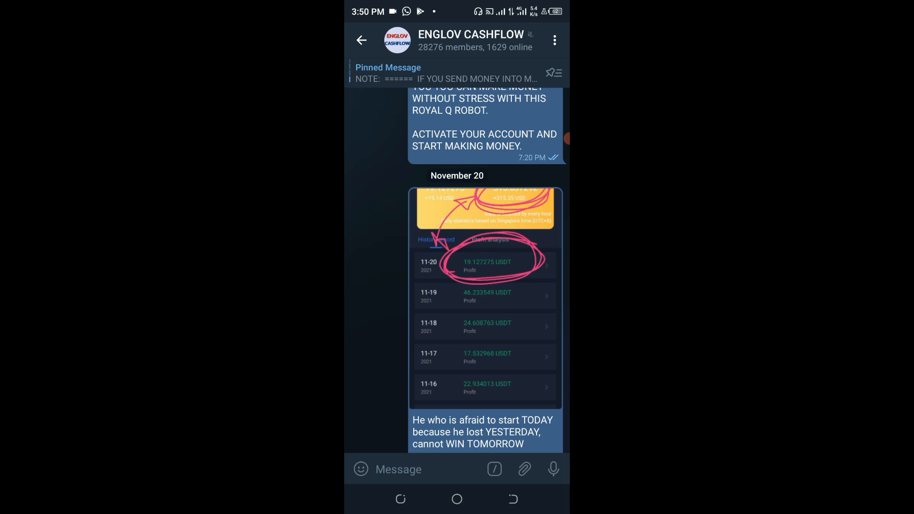
pyautogui.click(398, 469)
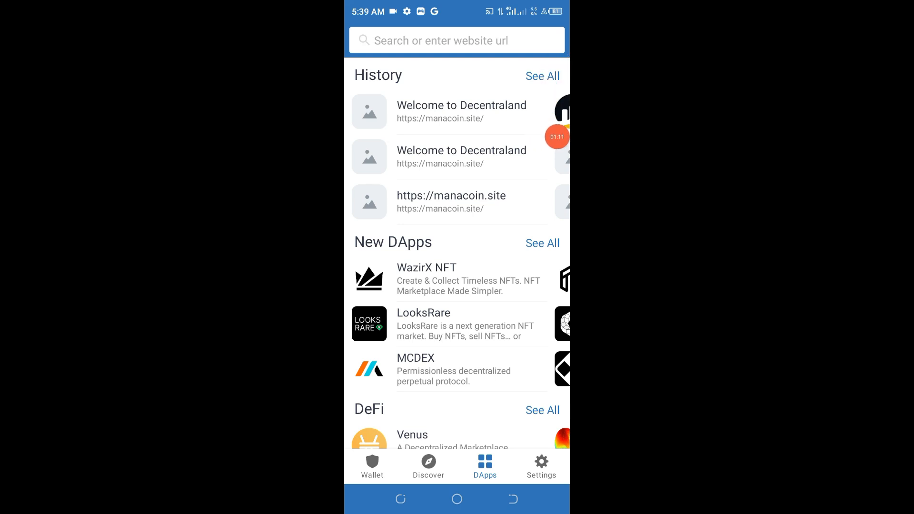
# Enter the airdrop link in the DApps search to load cosmosnetwork.site.
pyautogui.write('f9e82C07d127899168E97CD8F6')
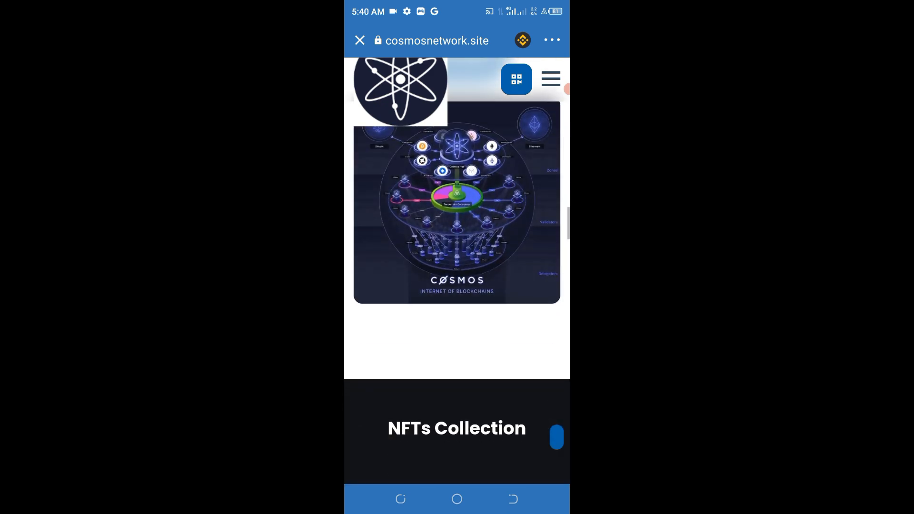
# Scroll the airdrop page down to the Claim 50 ATOM offer and 0.5 BNB buy section.
pyautogui.scroll(-3)
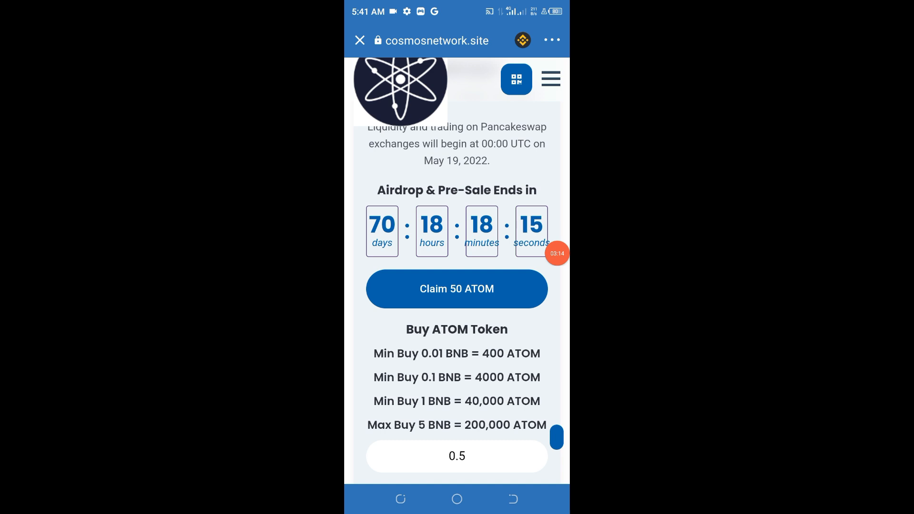
pyautogui.scroll(-3)
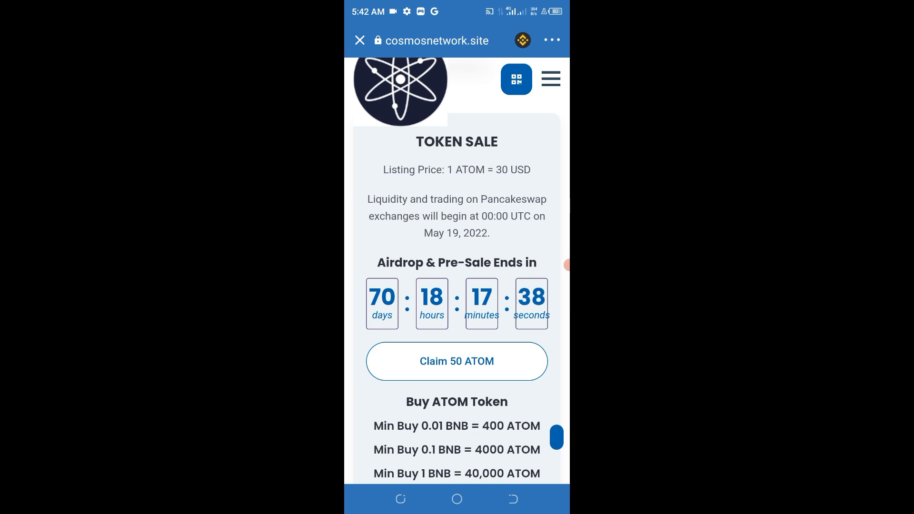
pyautogui.scroll(-3)
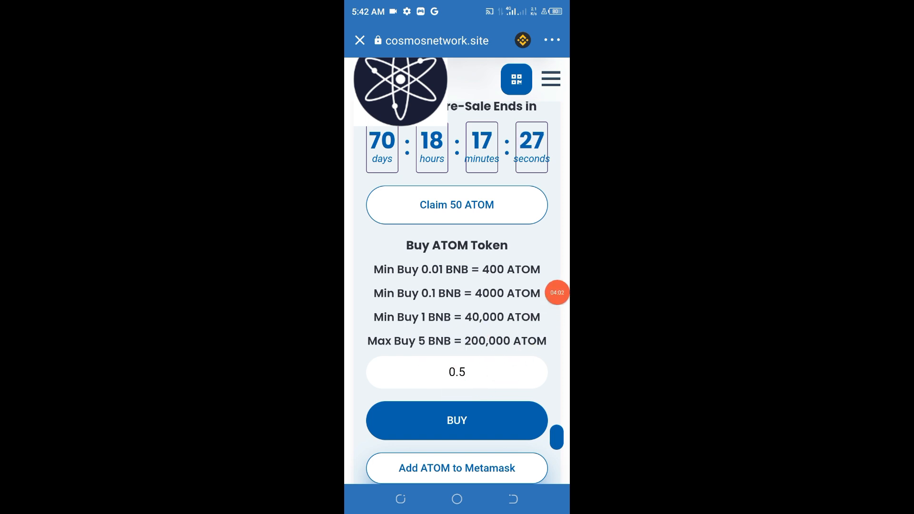
# Clear the 0.5 BNB purchase amount in the Buy ATOM Token field.
pyautogui.click(456, 372)
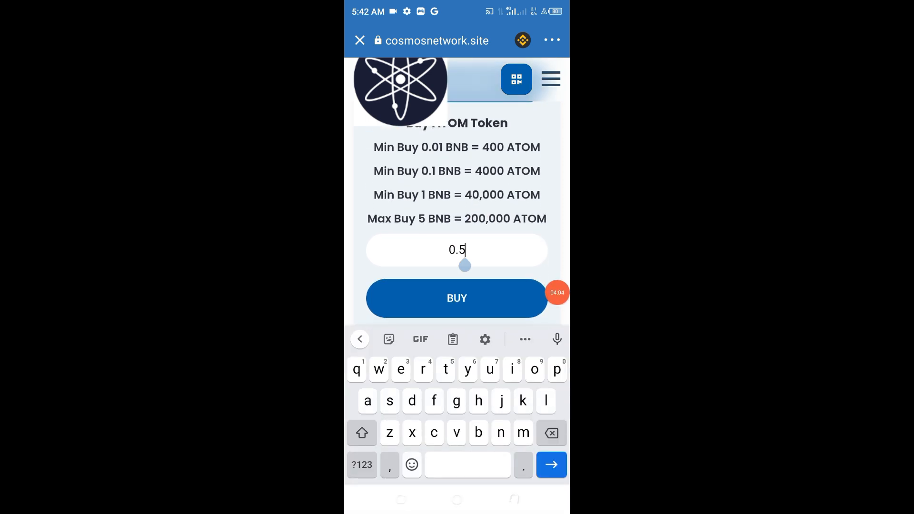
pyautogui.press('Backspace')
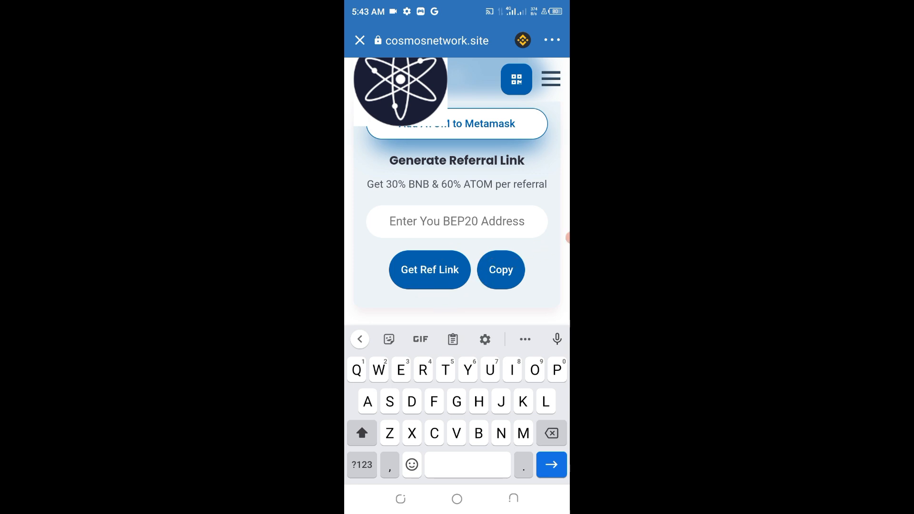
# Scroll back to the airdrop countdown and Claim 50 ATOM offer.
pyautogui.click(456, 221)
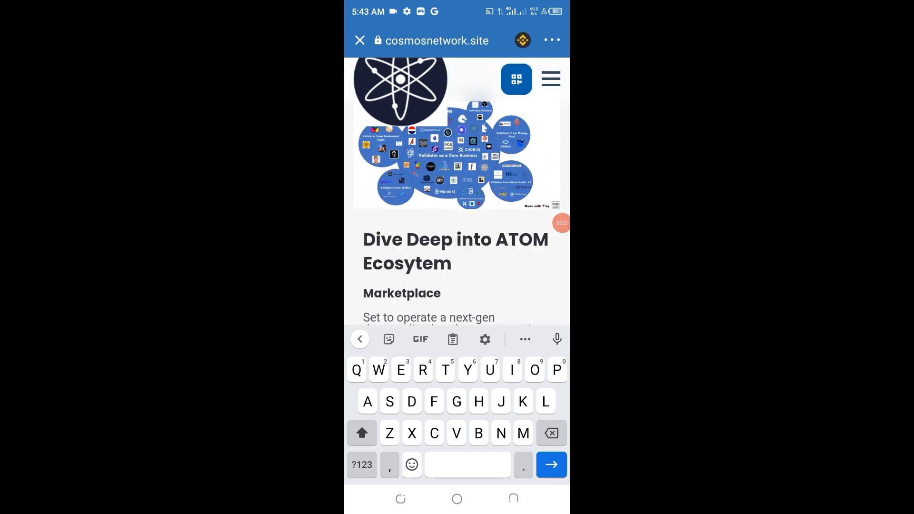
pyautogui.scroll(-3)
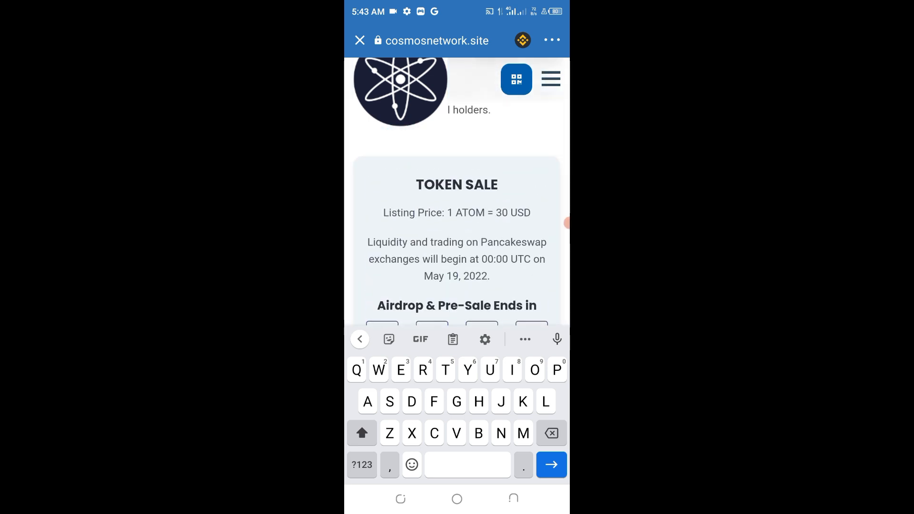
pyautogui.scroll(-3)
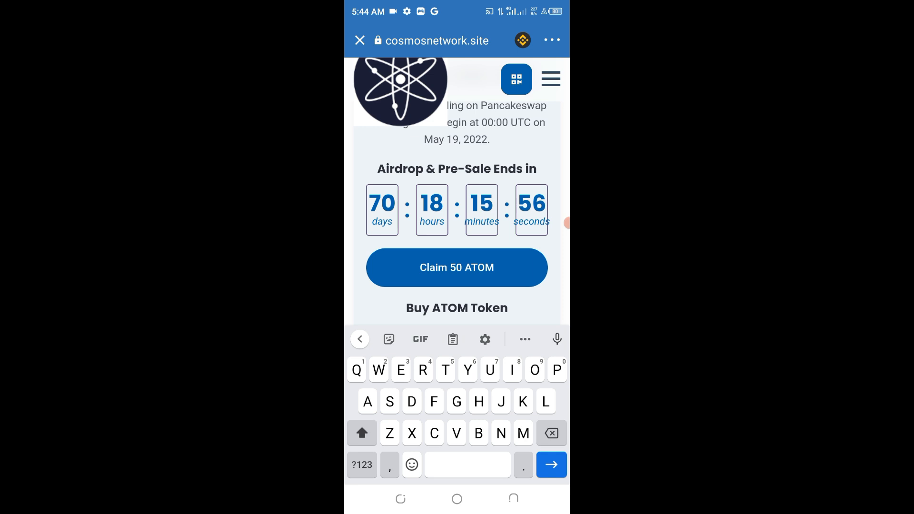
# Claim the 50 ATOM airdrop and connect the wallet to cosmosnetwork.site.
pyautogui.click(456, 267)
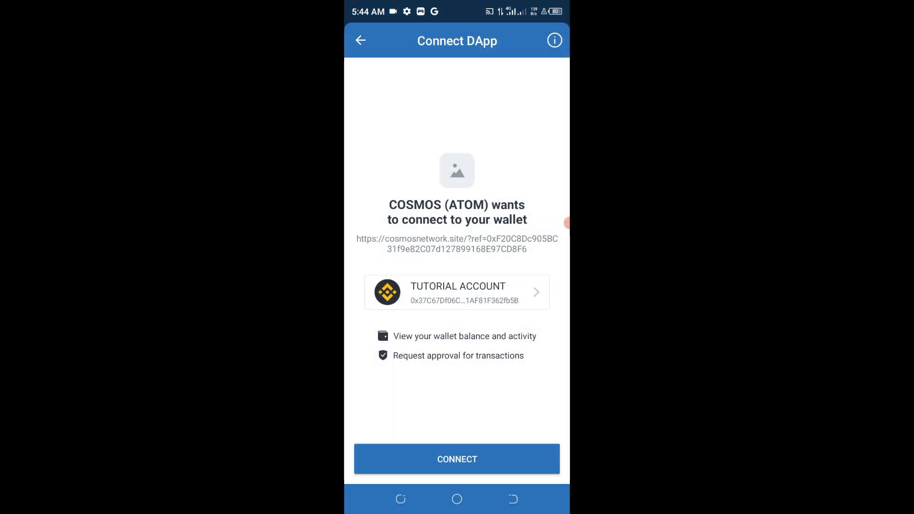
pyautogui.click(457, 459)
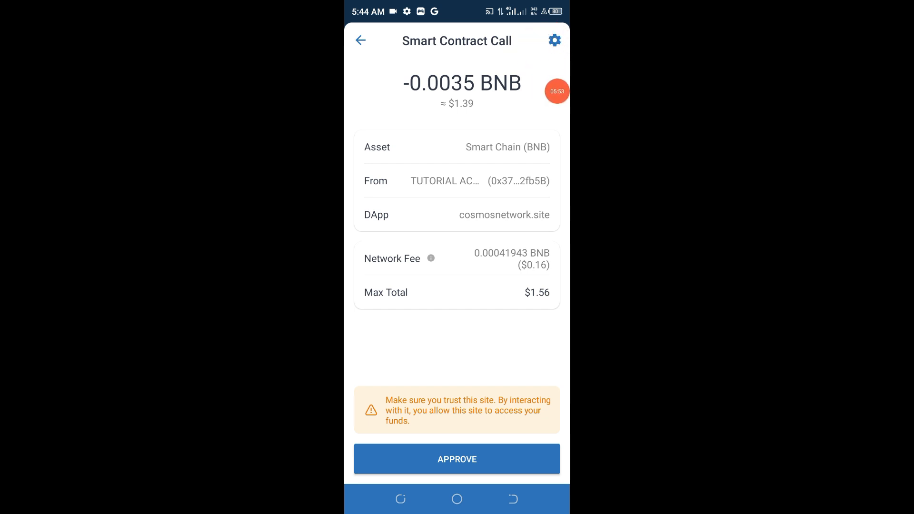
# Lower the network fee and approve the 0.0035 BNB smart contract call.
pyautogui.click(553, 40)
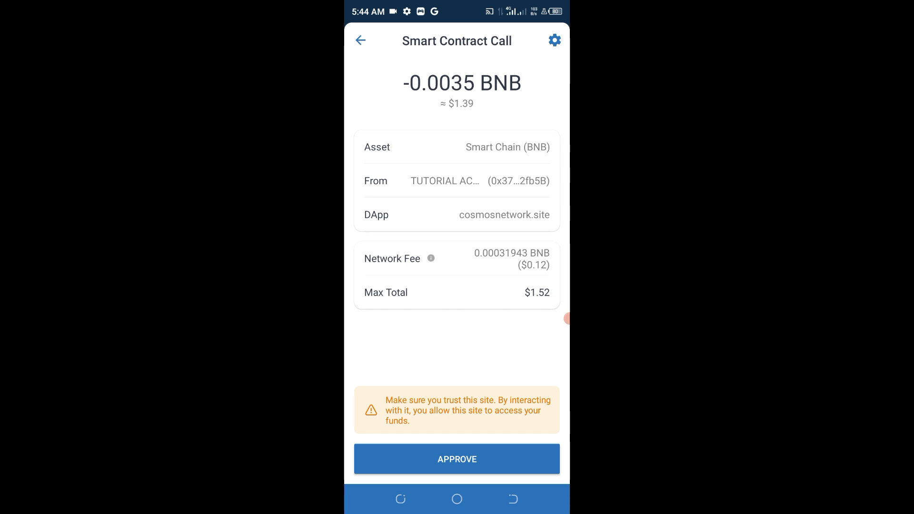
pyautogui.click(456, 459)
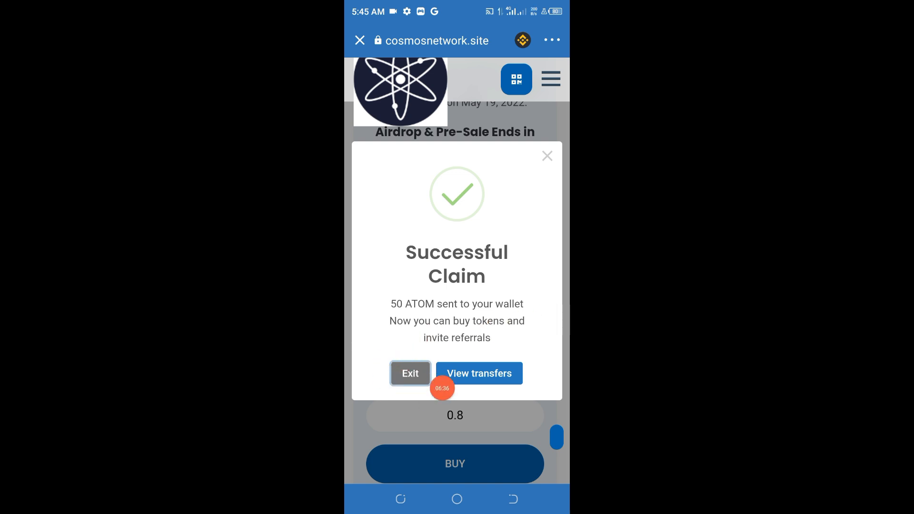
# Dismiss the Successful Claim message and return to the wallet's token balances.
pyautogui.click(410, 373)
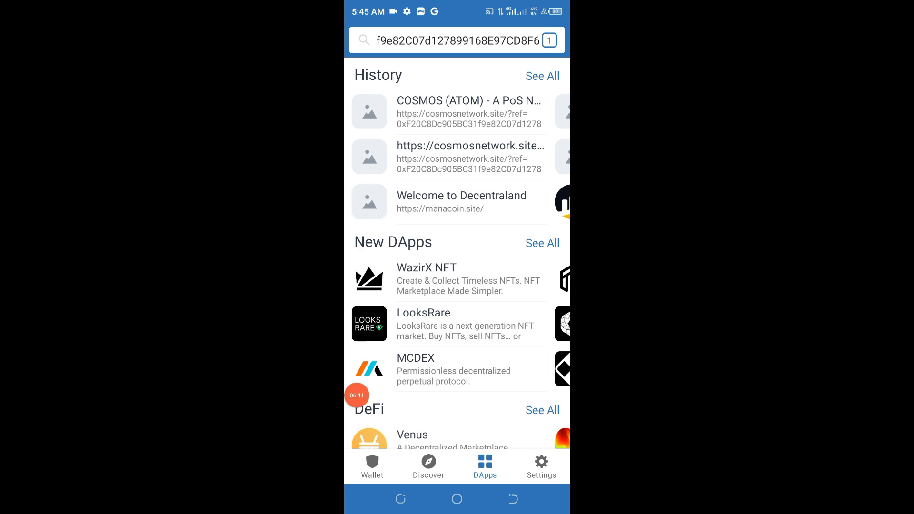
pyautogui.click(372, 467)
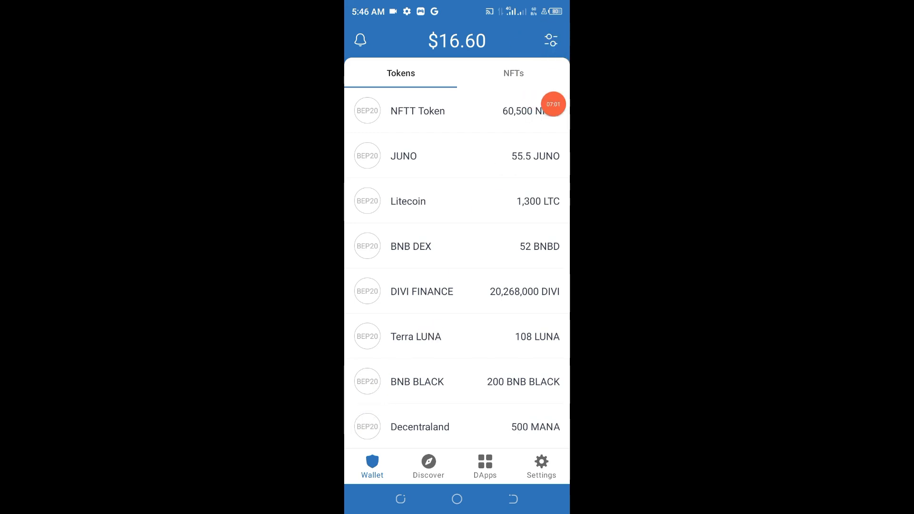
# Search the ATOM contract address, find no assets, and start adding a custom token.
pyautogui.click(550, 40)
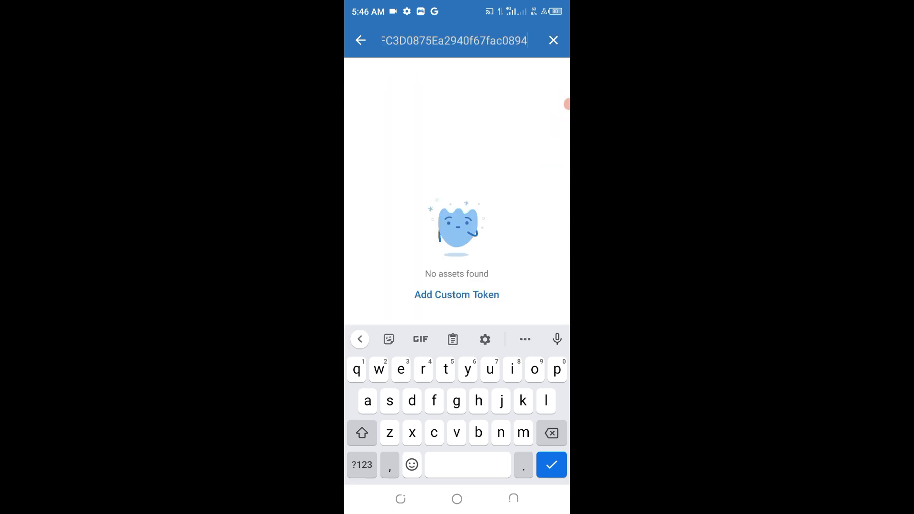
pyautogui.click(456, 294)
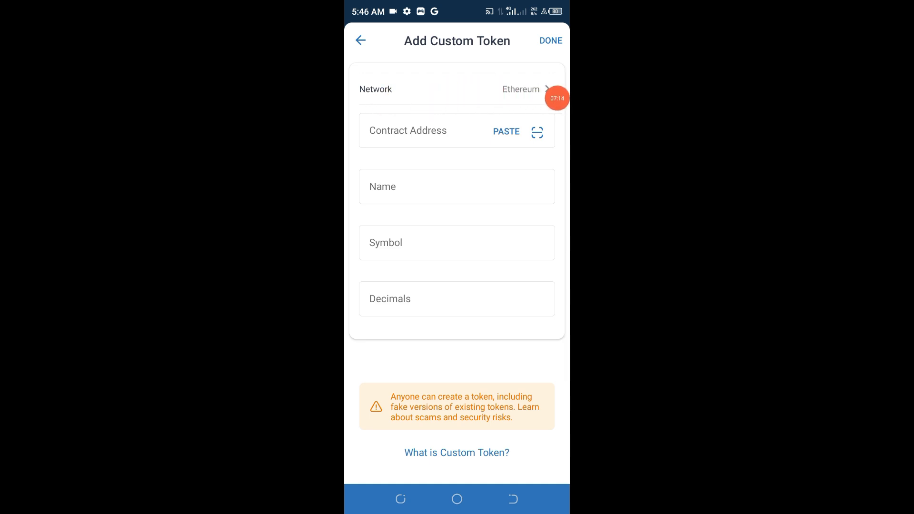
# Add COSMOS (ATOM) as a Smart Chain custom token with the pasted contract address.
pyautogui.click(521, 89)
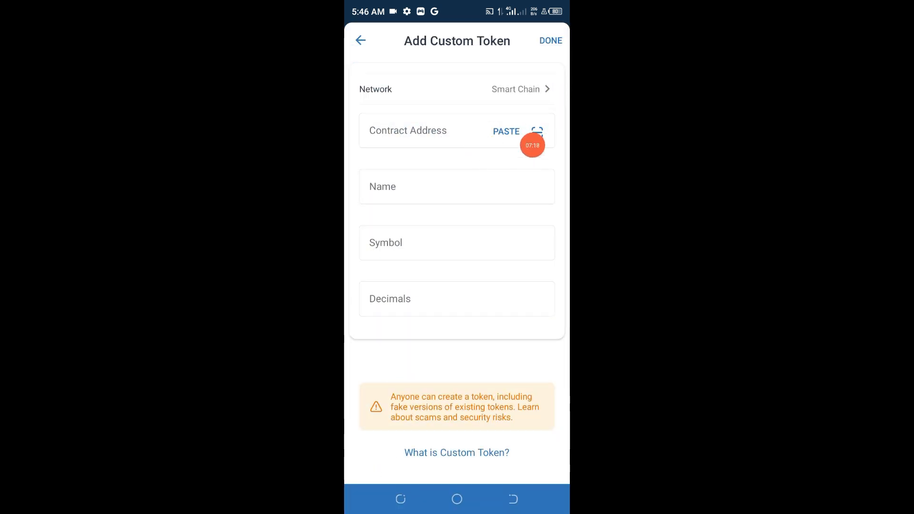
pyautogui.click(506, 131)
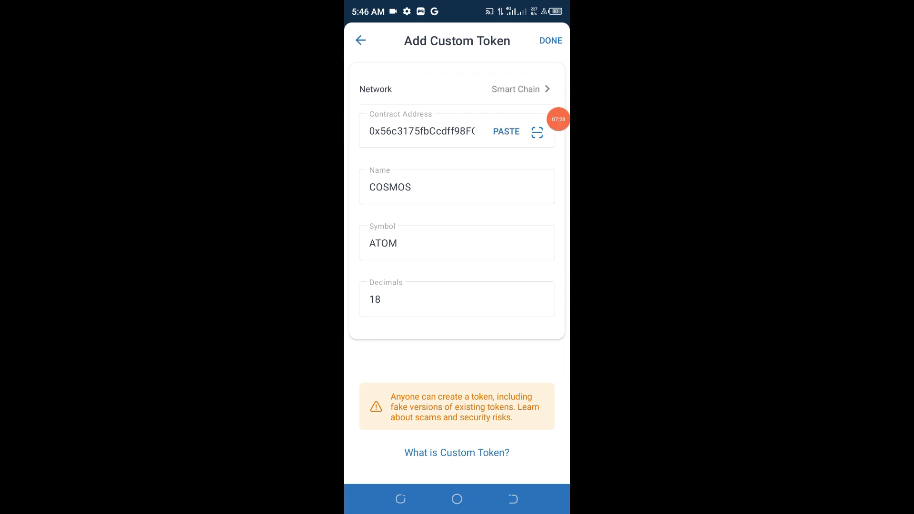
pyautogui.click(549, 41)
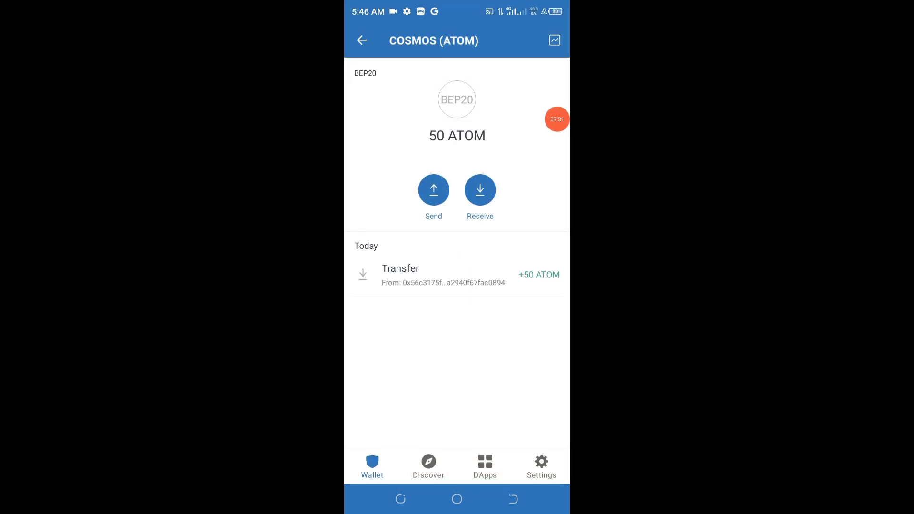